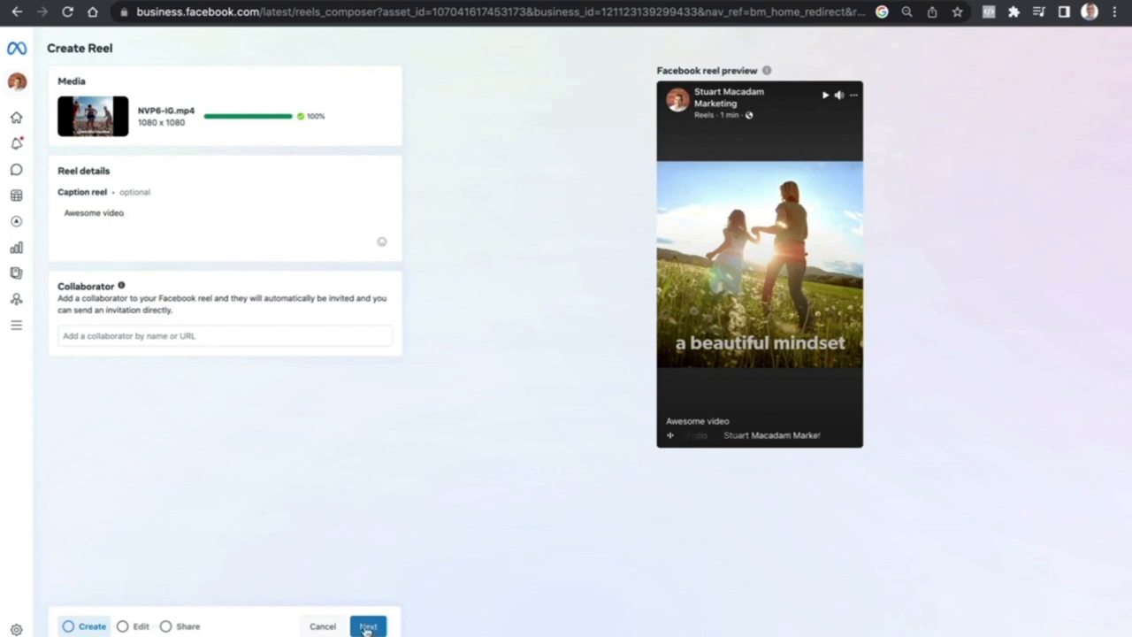
# - Advance the reel to the Edit step and open the trim editor on the 17-second clip
pyautogui.click(368, 625)
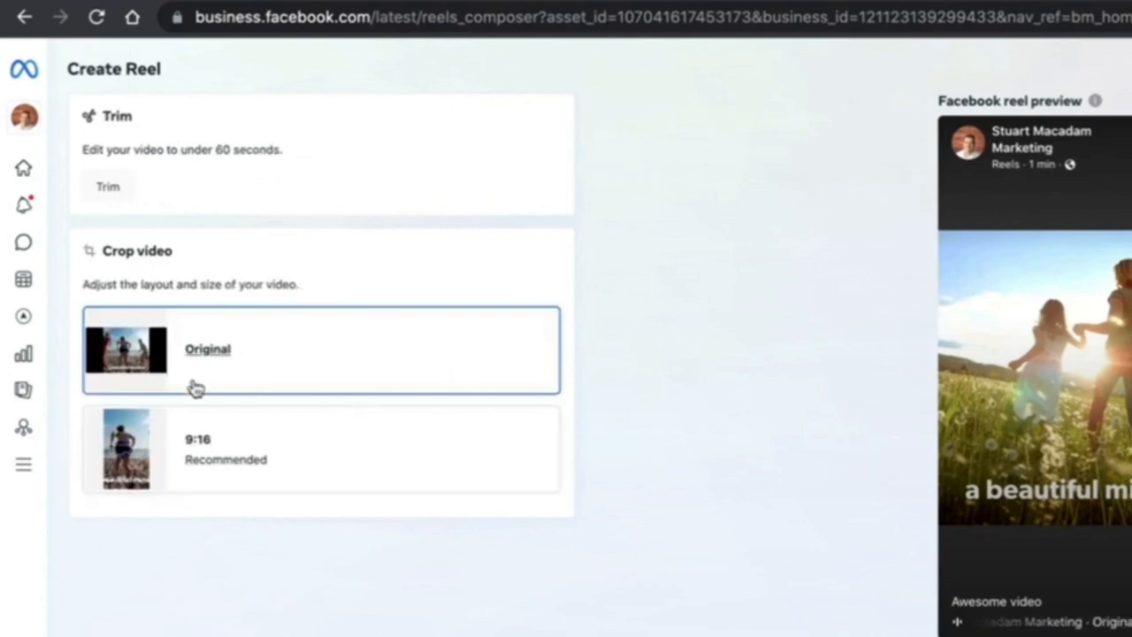
pyautogui.moveTo(243, 336)
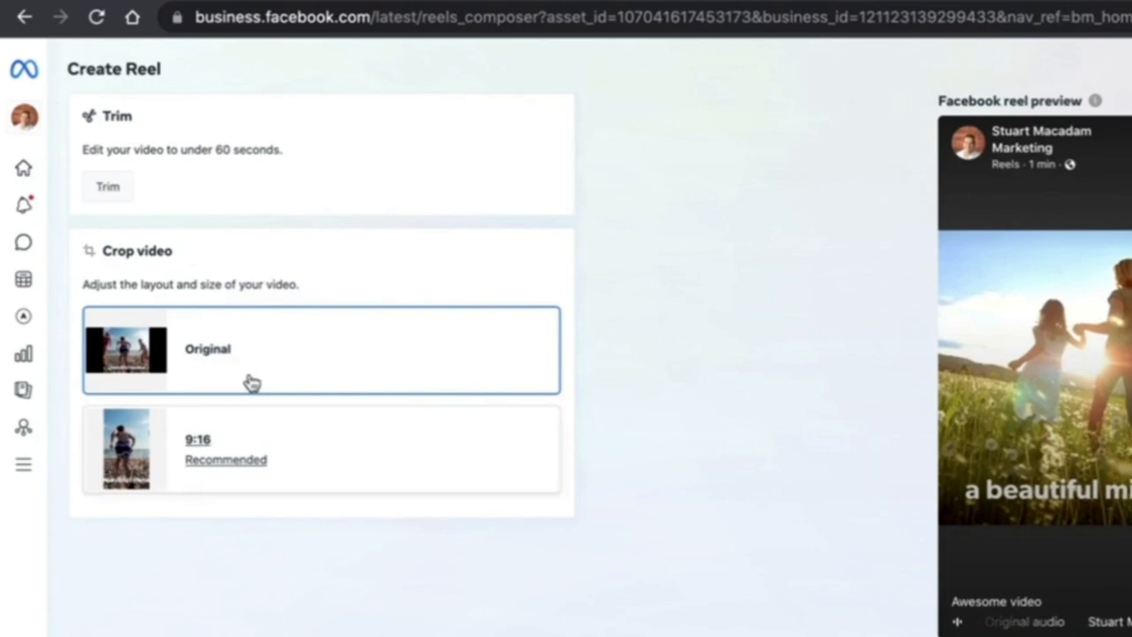
pyautogui.moveTo(309, 462)
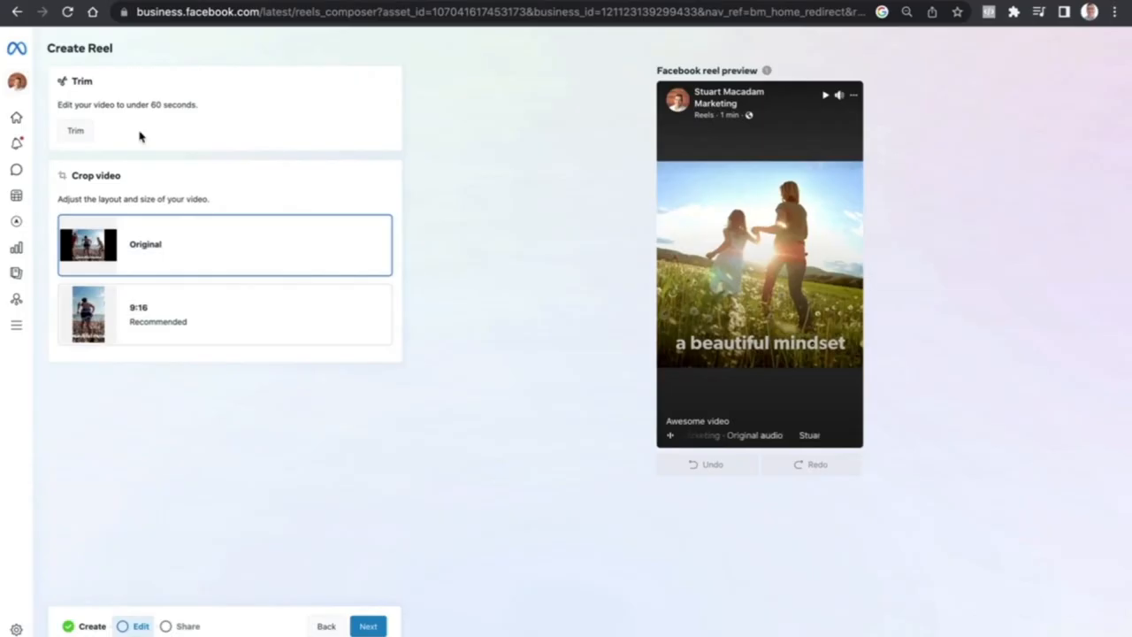
pyautogui.click(76, 131)
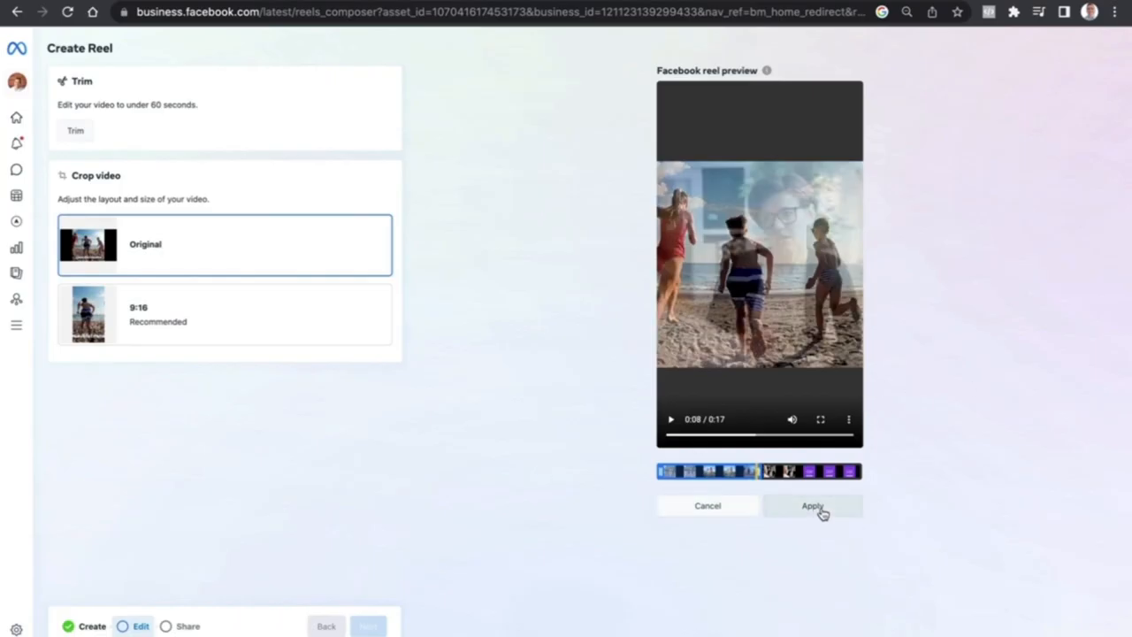
# - Apply the trim that shortens the reel video from 17 to 8 seconds
pyautogui.click(817, 505)
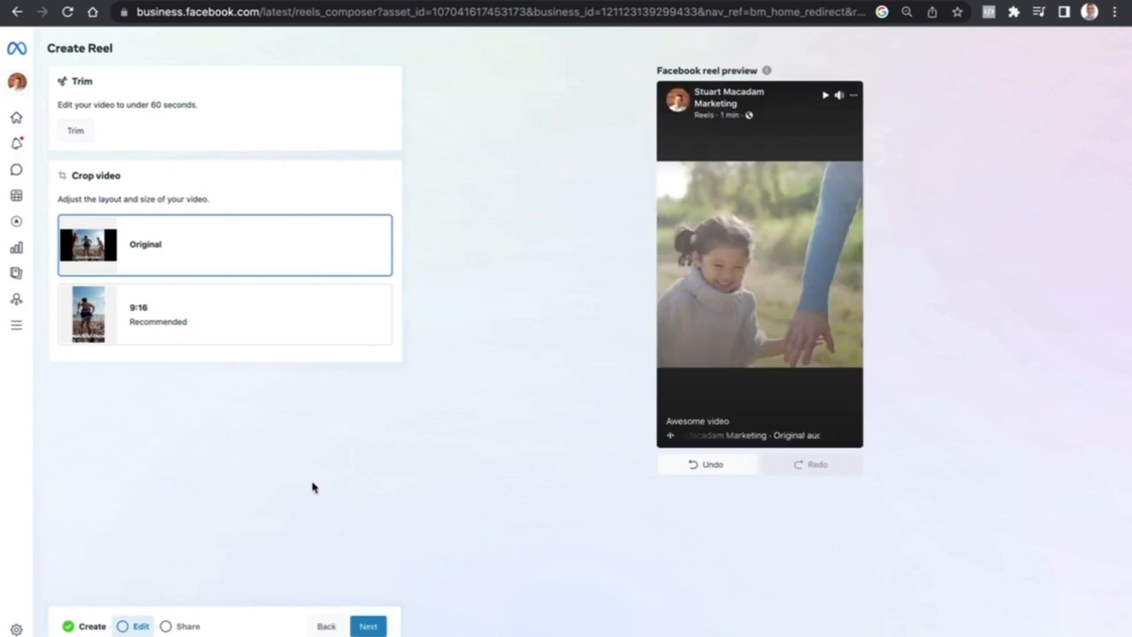